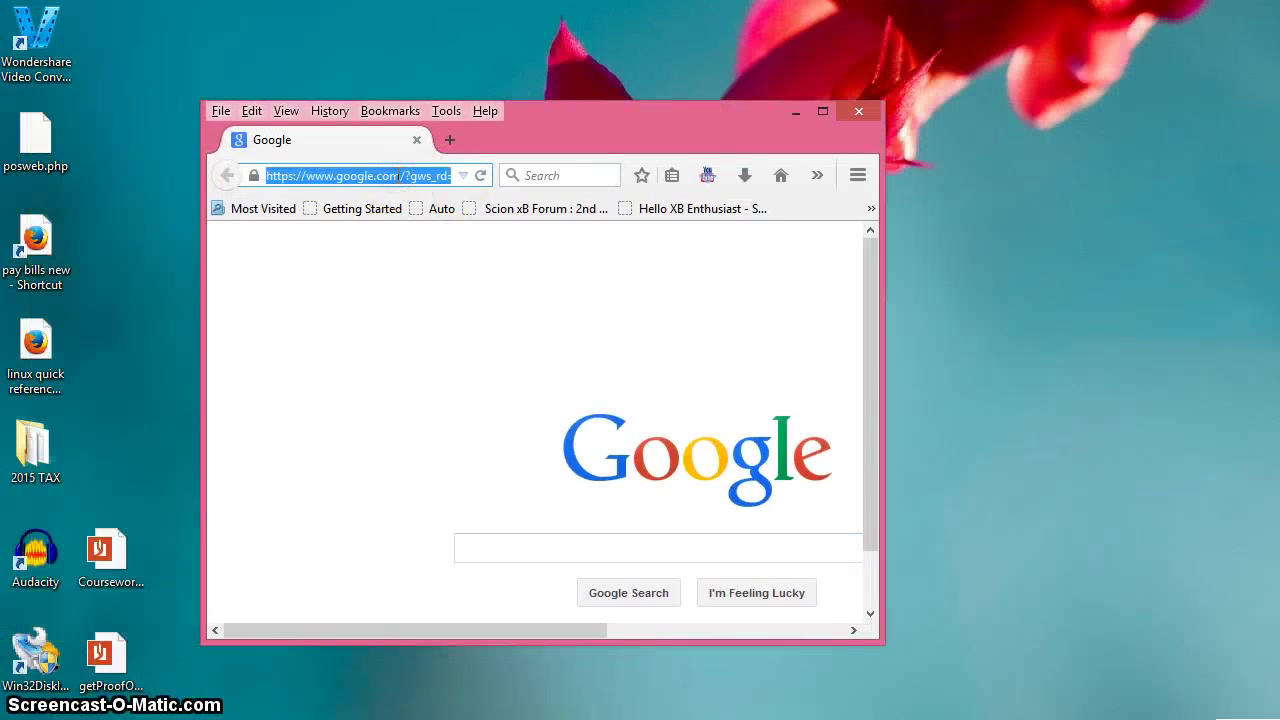
Navigate to putty.org and scroll down to the Download PuTTY section
{"action": "type", "text": "putty.org"}
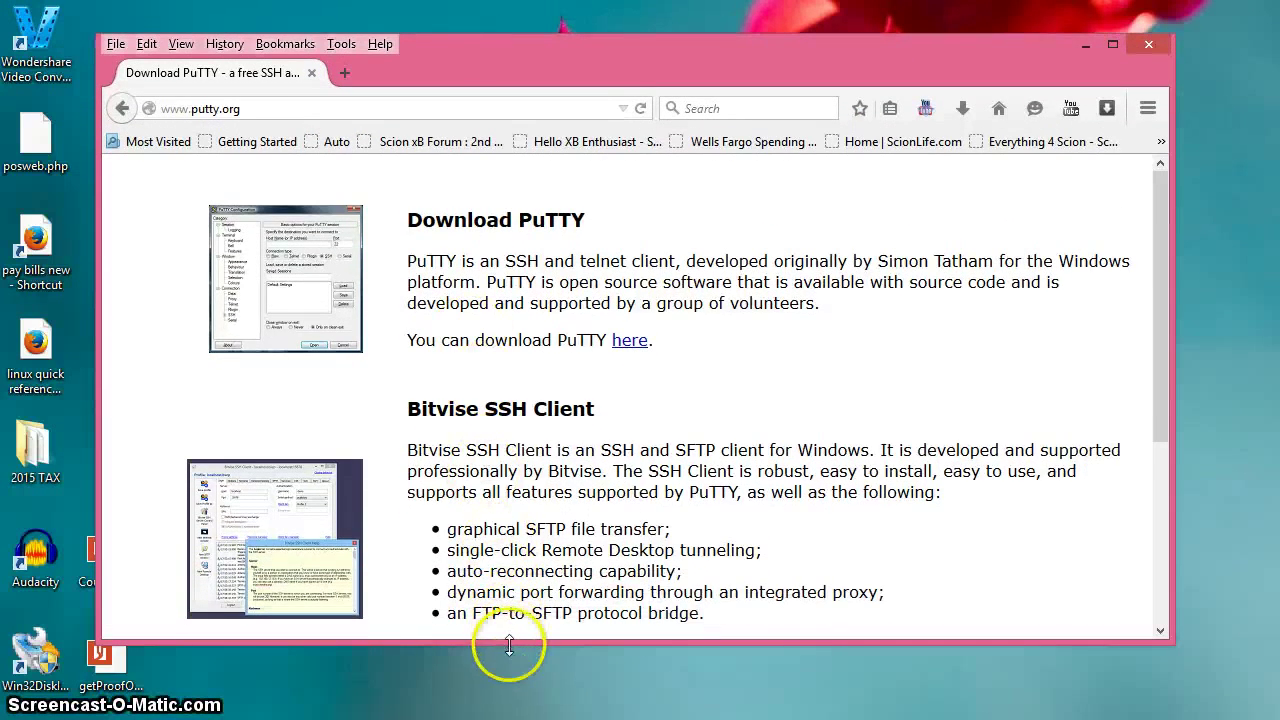
{"action": "scroll", "scroll_direction": "down", "scroll_amount": 3}
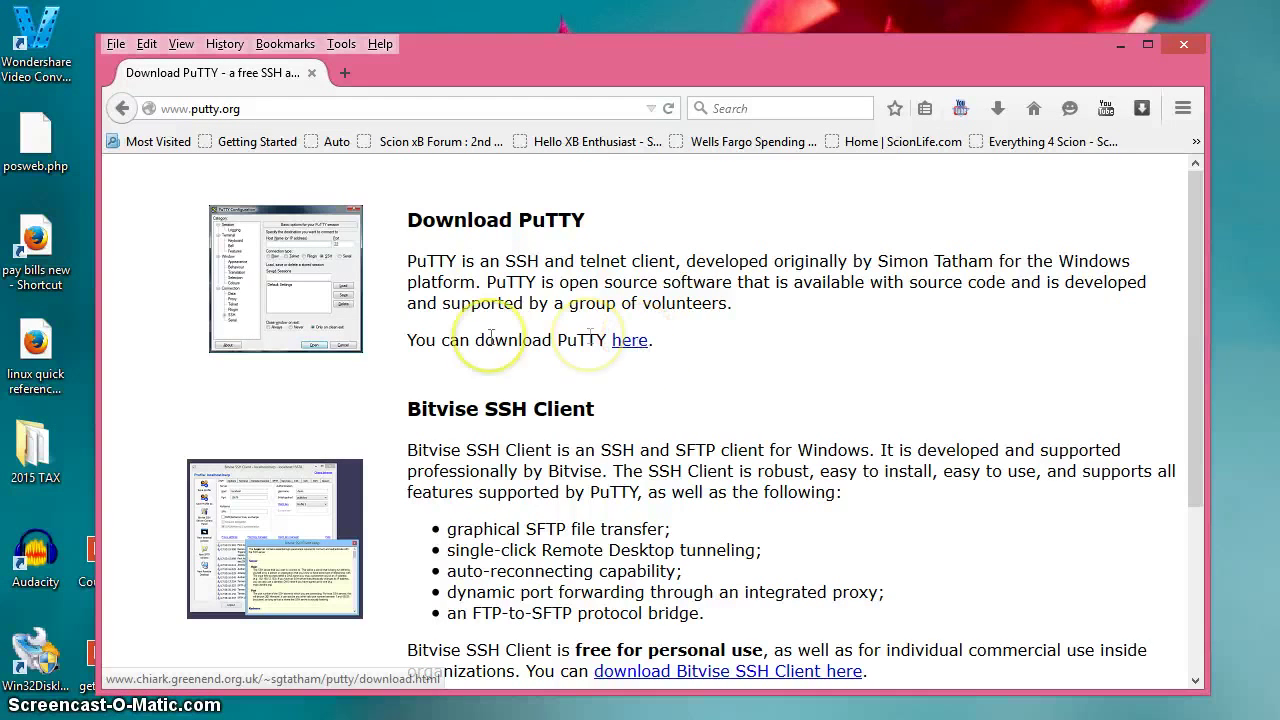
{"action": "mouse_move", "coordinate": [630, 352]}
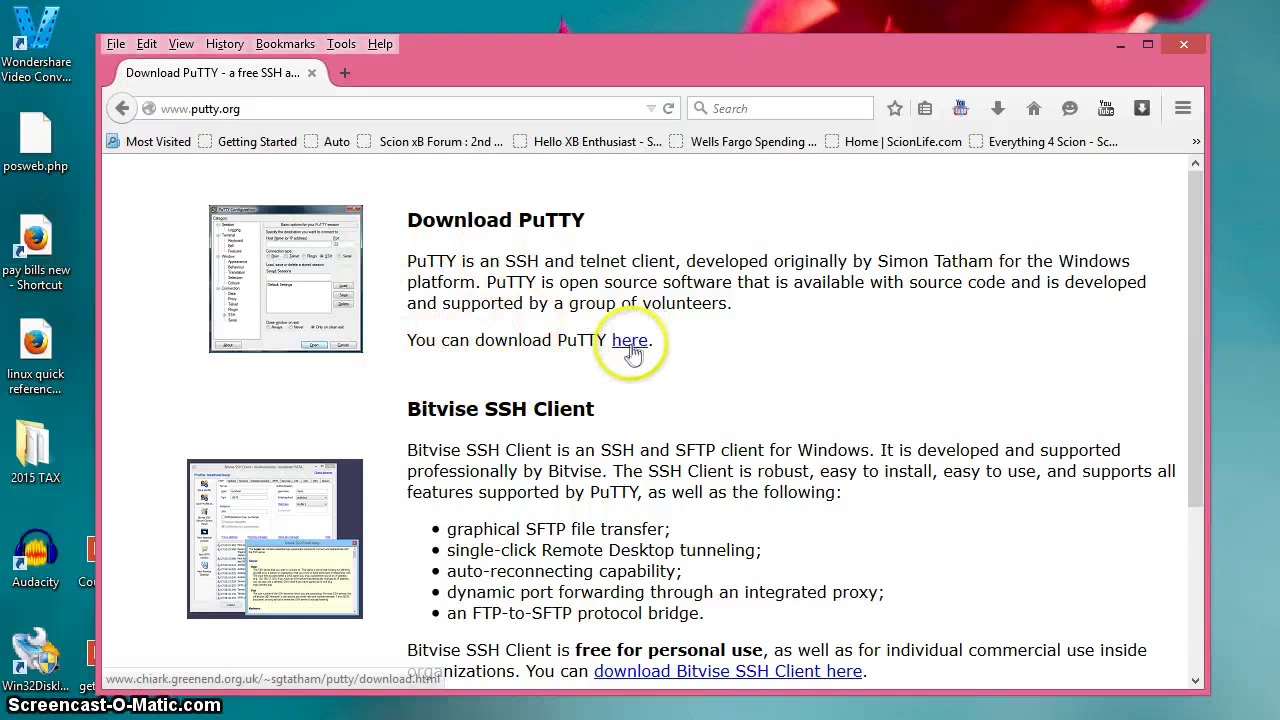
Follow the 'here' link to the Download Page and start downloading putty.exe for Windows on Intel x86
{"action": "left_click", "coordinate": [628, 340]}
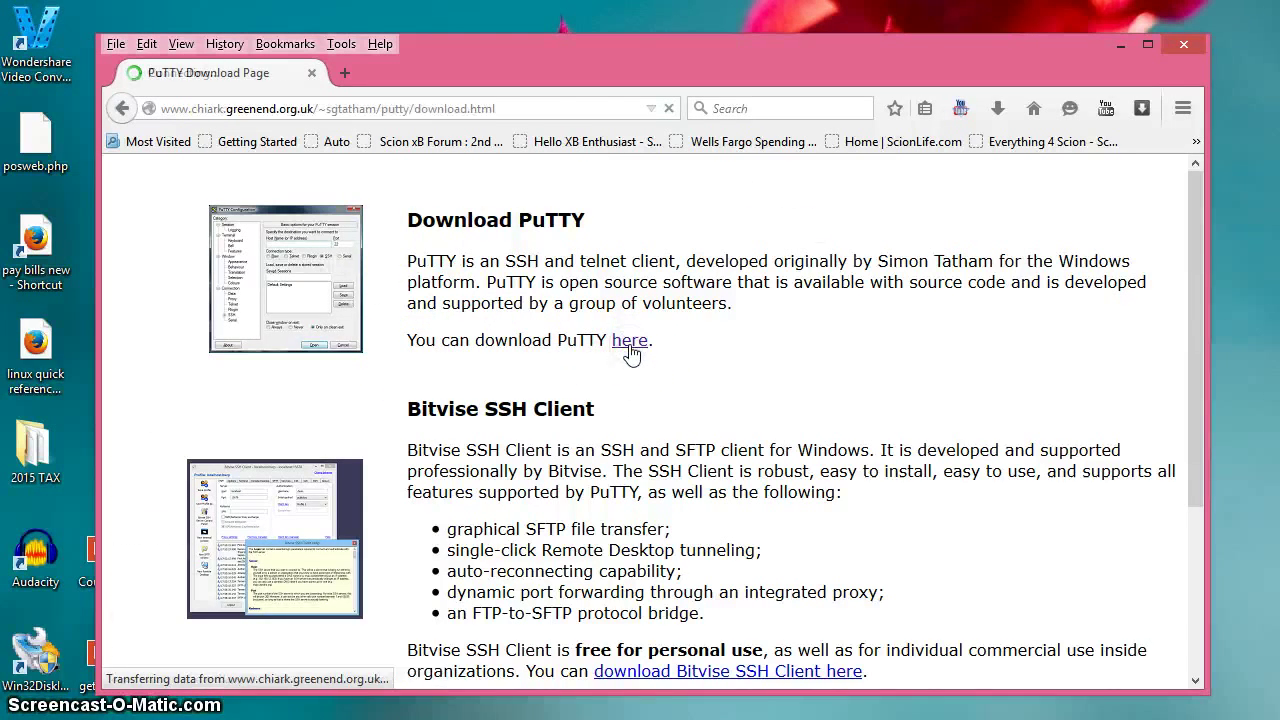
{"action": "left_click", "coordinate": [628, 340]}
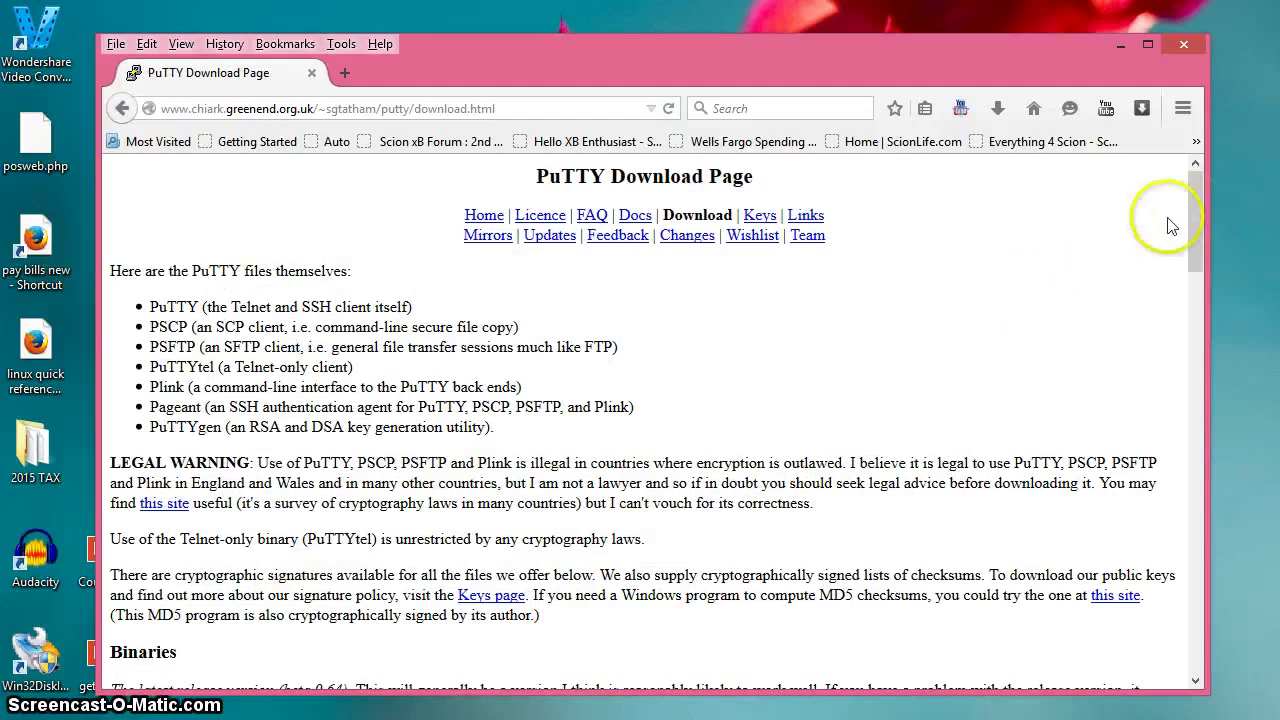
{"action": "scroll", "scroll_direction": "down", "scroll_amount": 3}
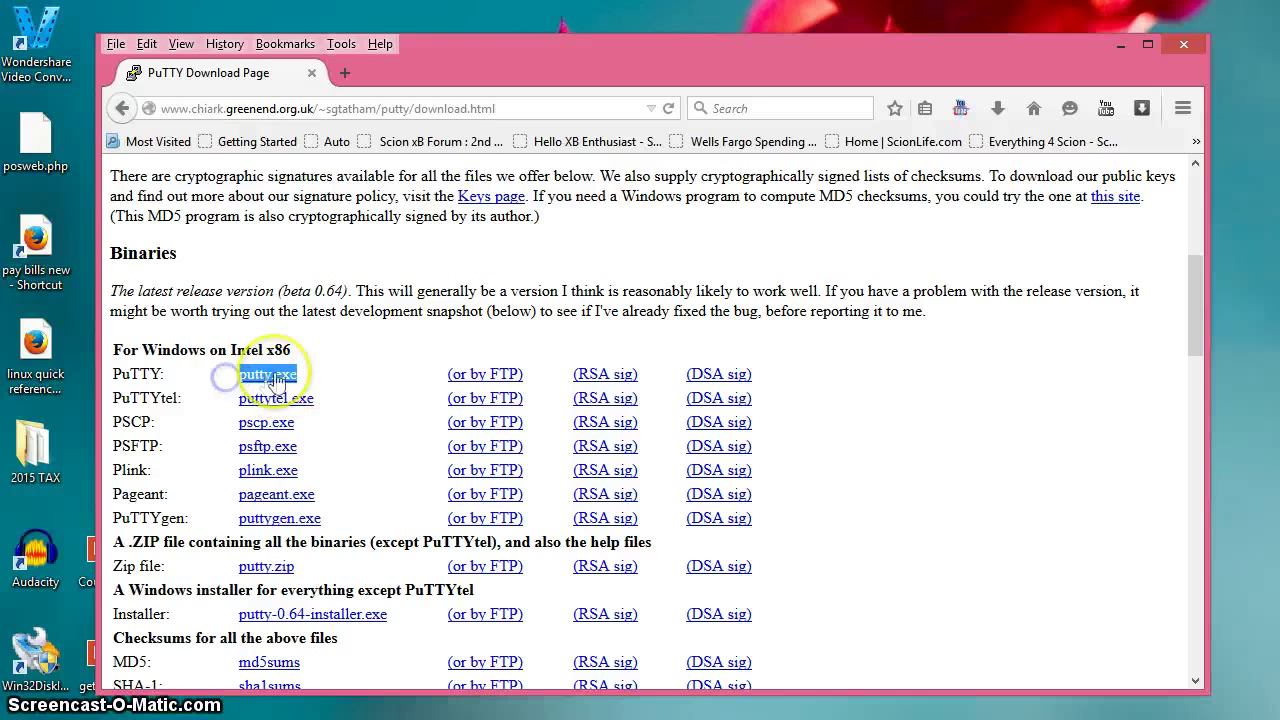
{"action": "left_click", "coordinate": [268, 374]}
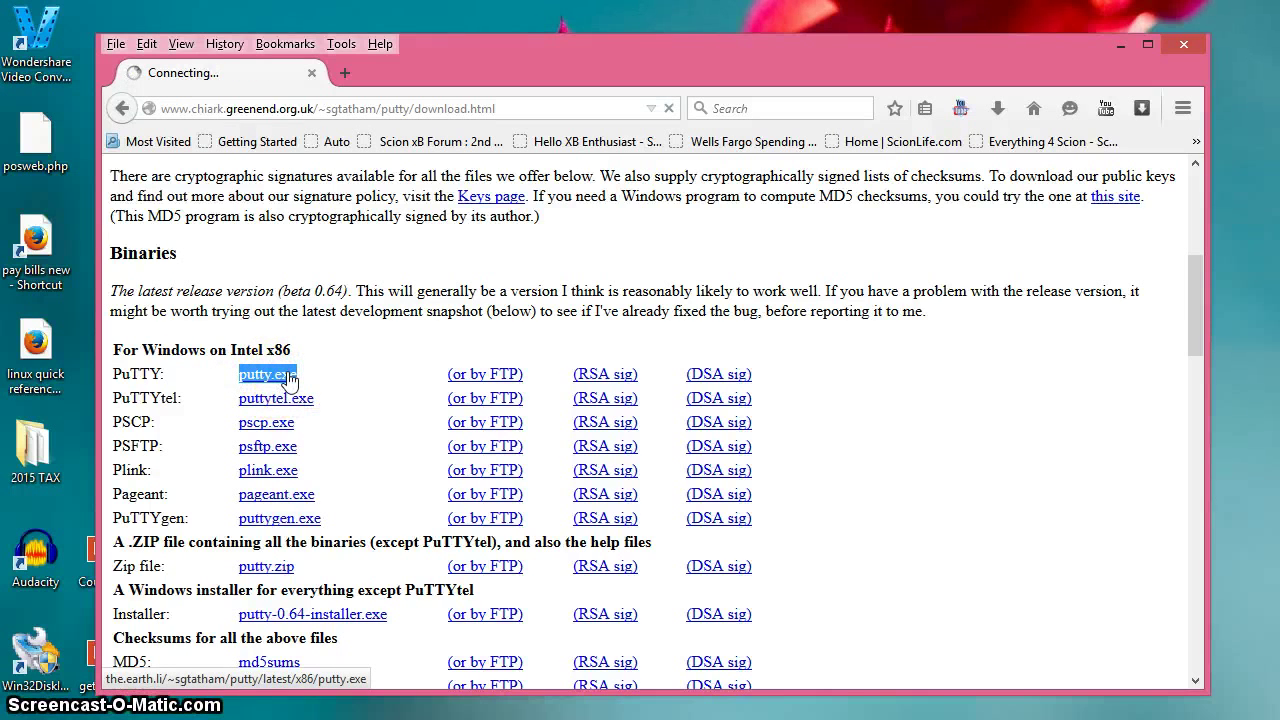
{"action": "left_click", "coordinate": [262, 374]}
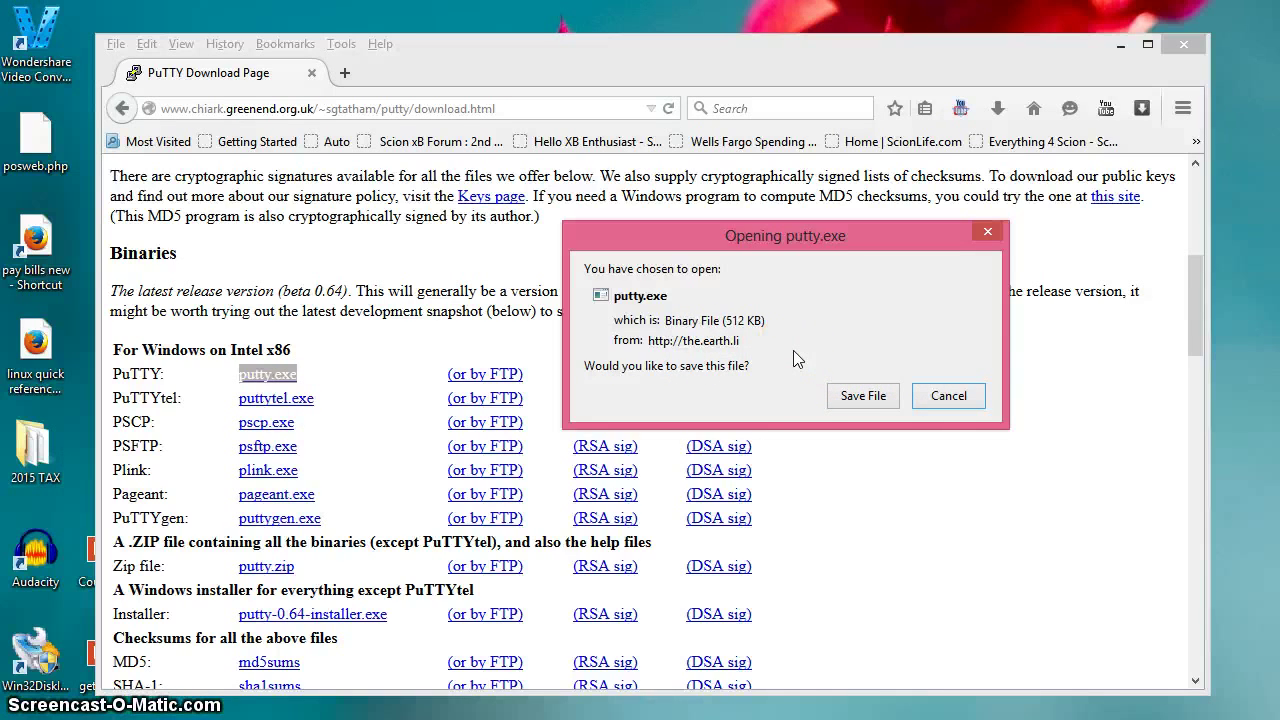
{"action": "mouse_move", "coordinate": [836, 444]}
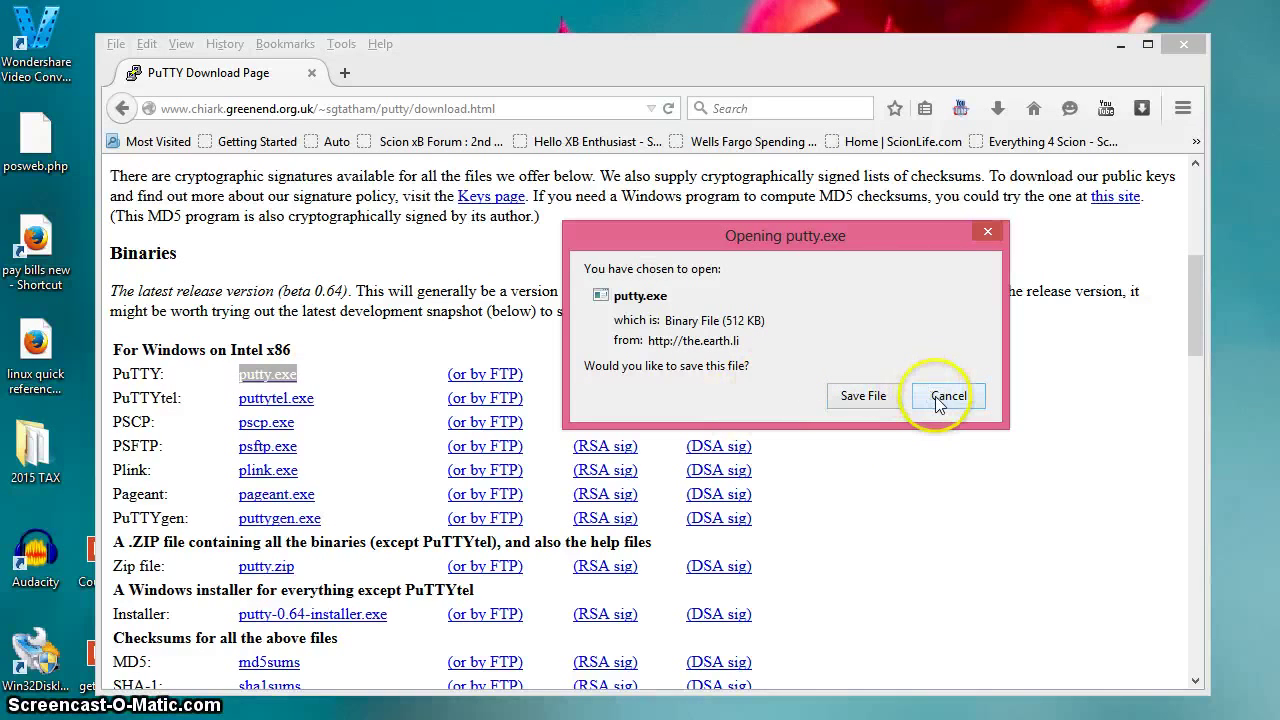
{"action": "mouse_move", "coordinate": [864, 396]}
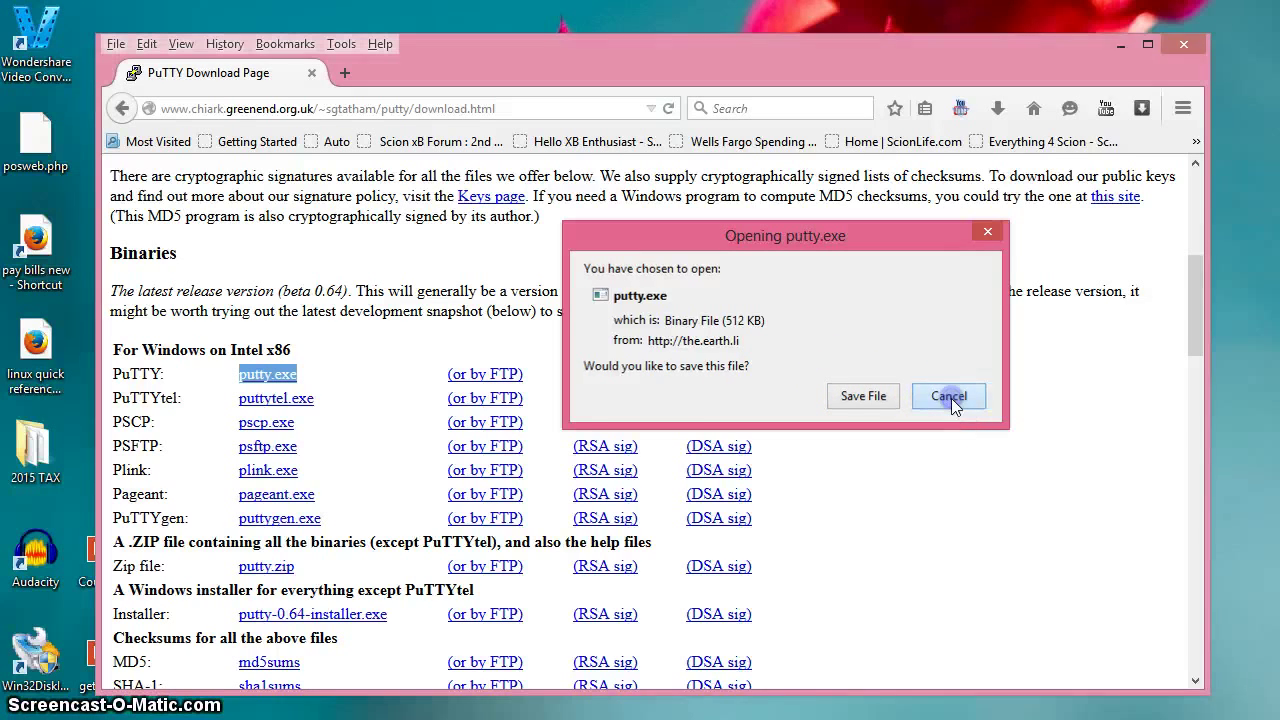
Cancel the putty.exe save prompt and close Firefox, leaving PuTTY Configuration alone
{"action": "left_click", "coordinate": [948, 396]}
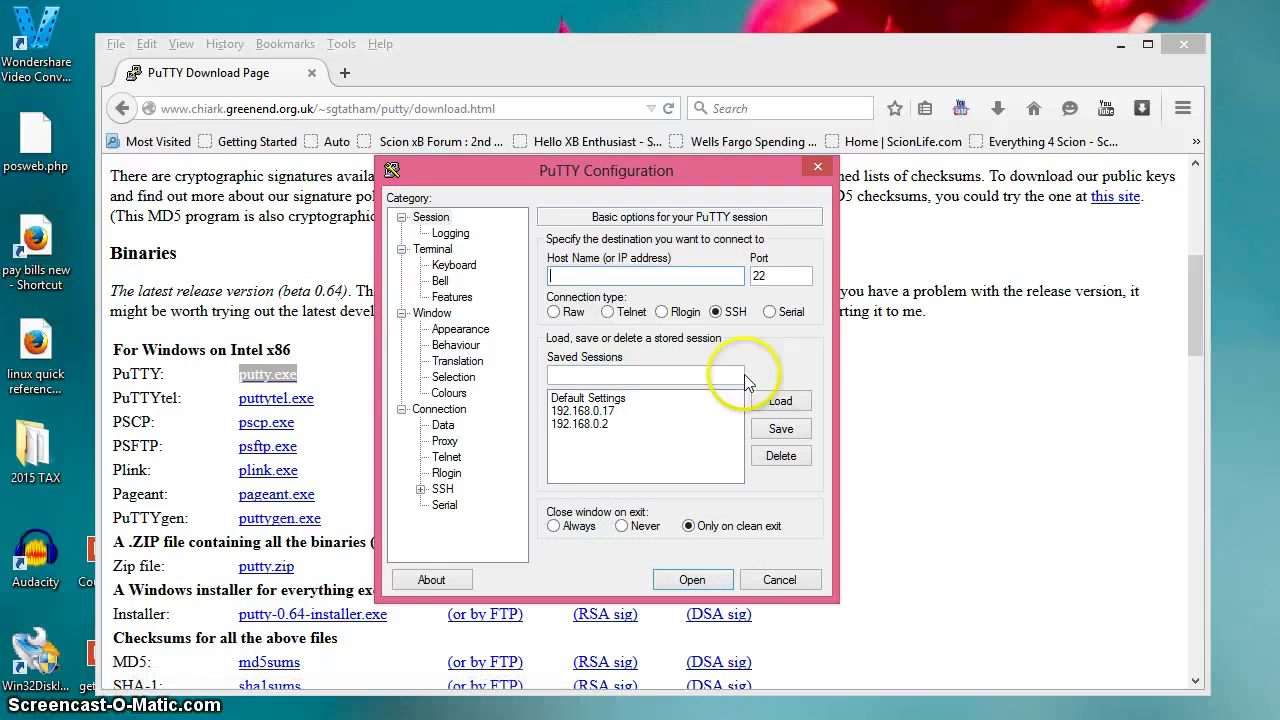
{"action": "mouse_move", "coordinate": [996, 108]}
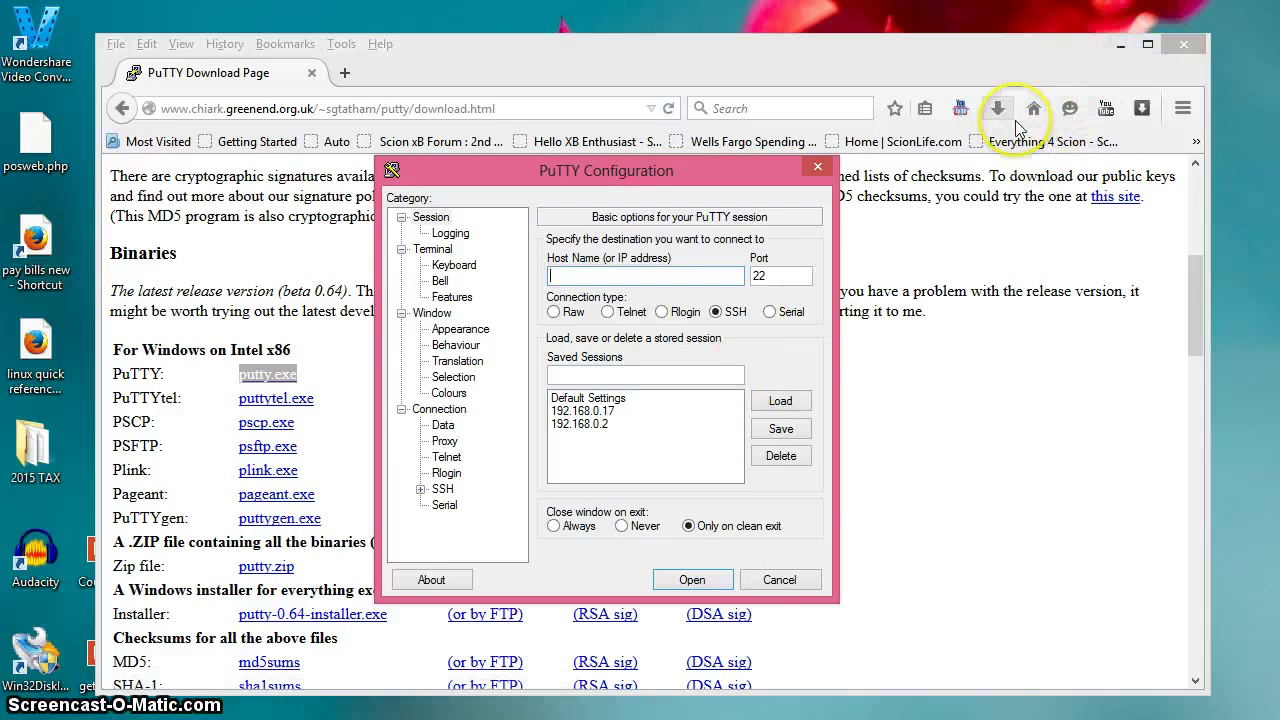
{"action": "mouse_move", "coordinate": [788, 344]}
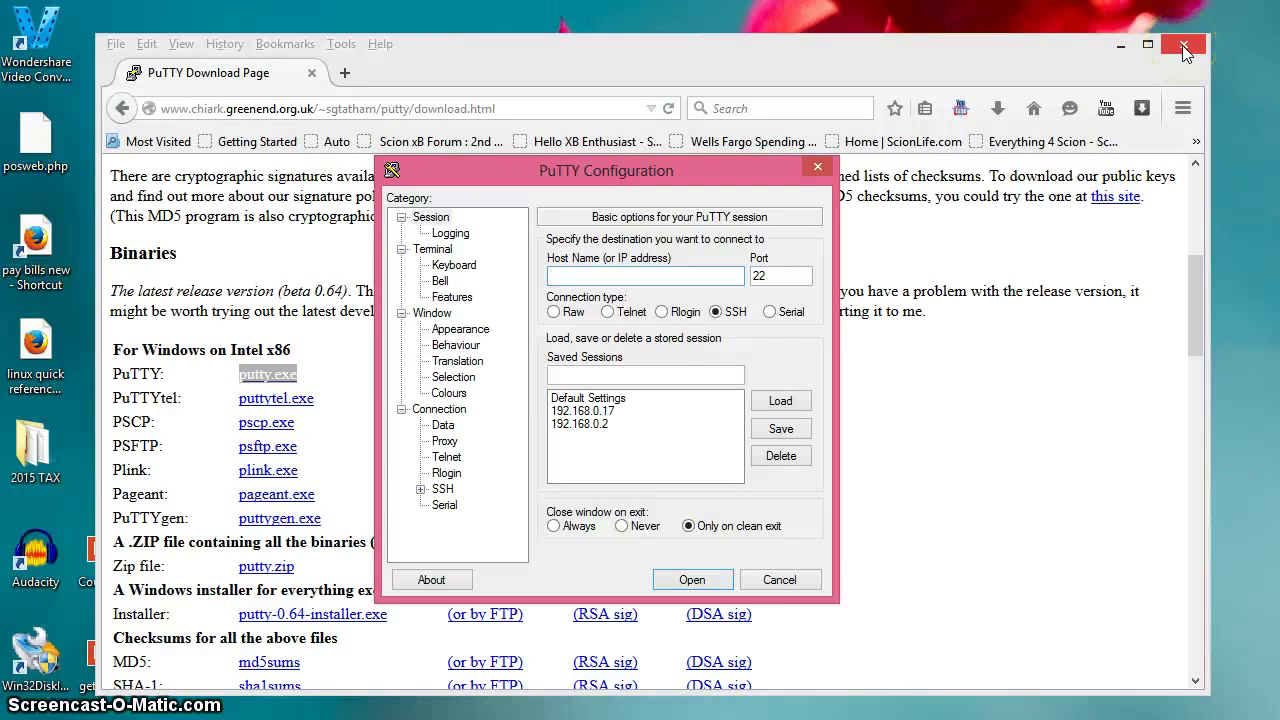
{"action": "mouse_move", "coordinate": [1184, 46]}
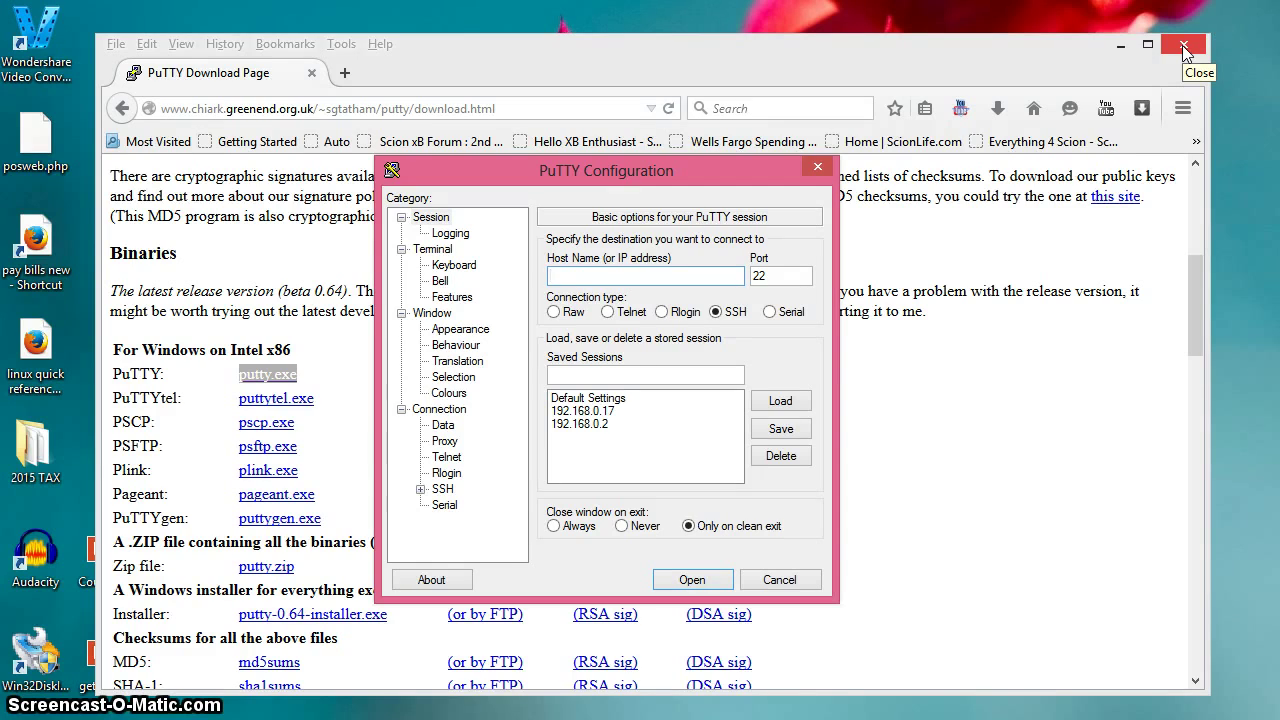
{"action": "left_click", "coordinate": [1184, 46]}
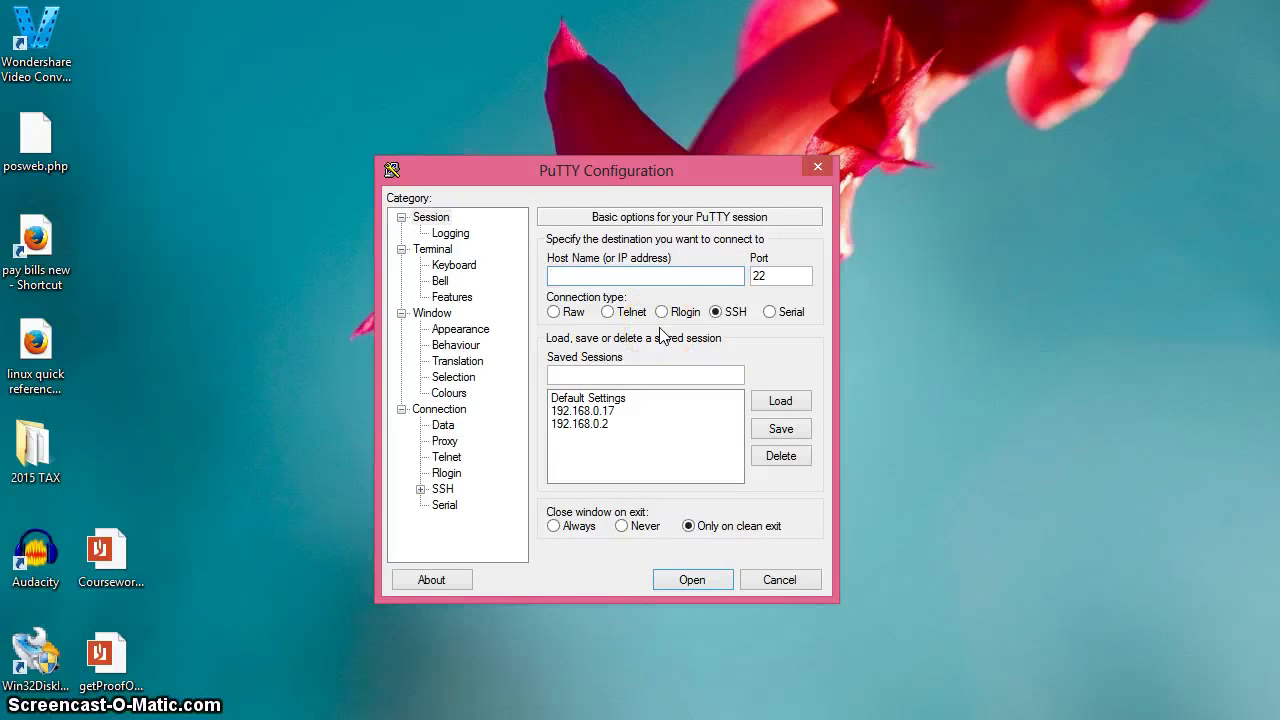
Connect over SSH on port 22 to host 192.168.0.17 from PuTTY Configuration
{"action": "left_click", "coordinate": [644, 276]}
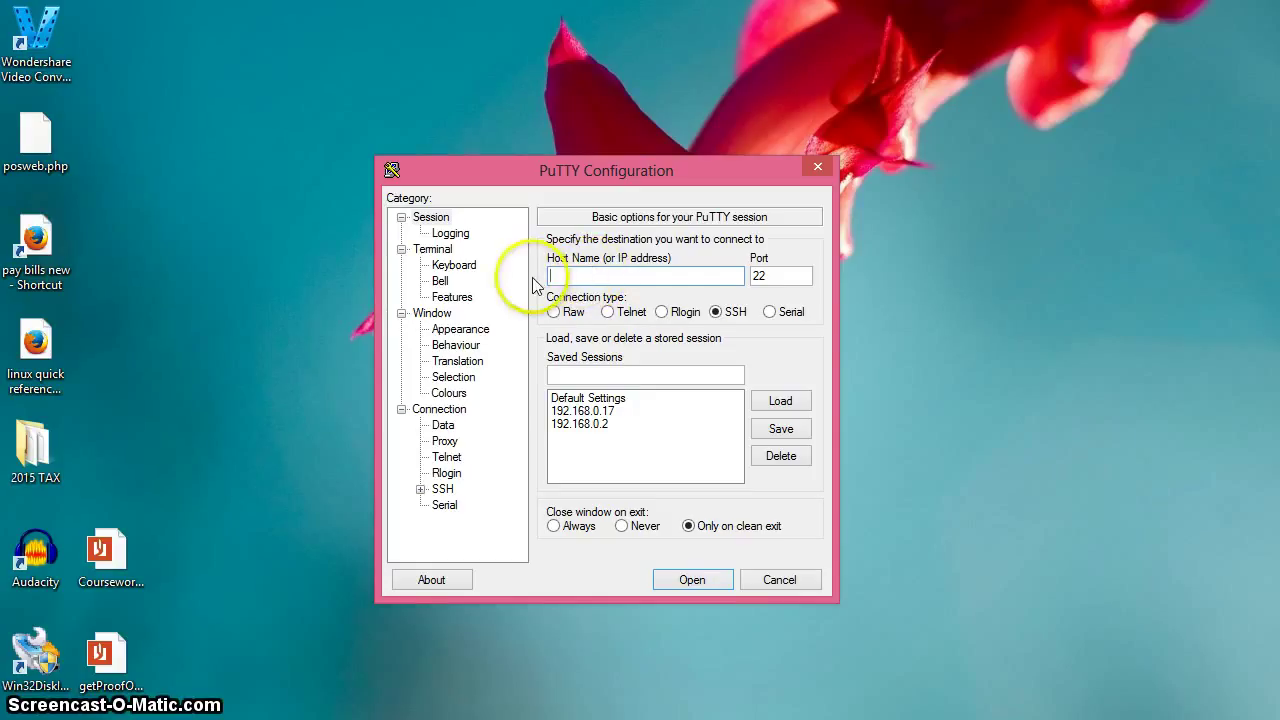
{"action": "mouse_move", "coordinate": [536, 288]}
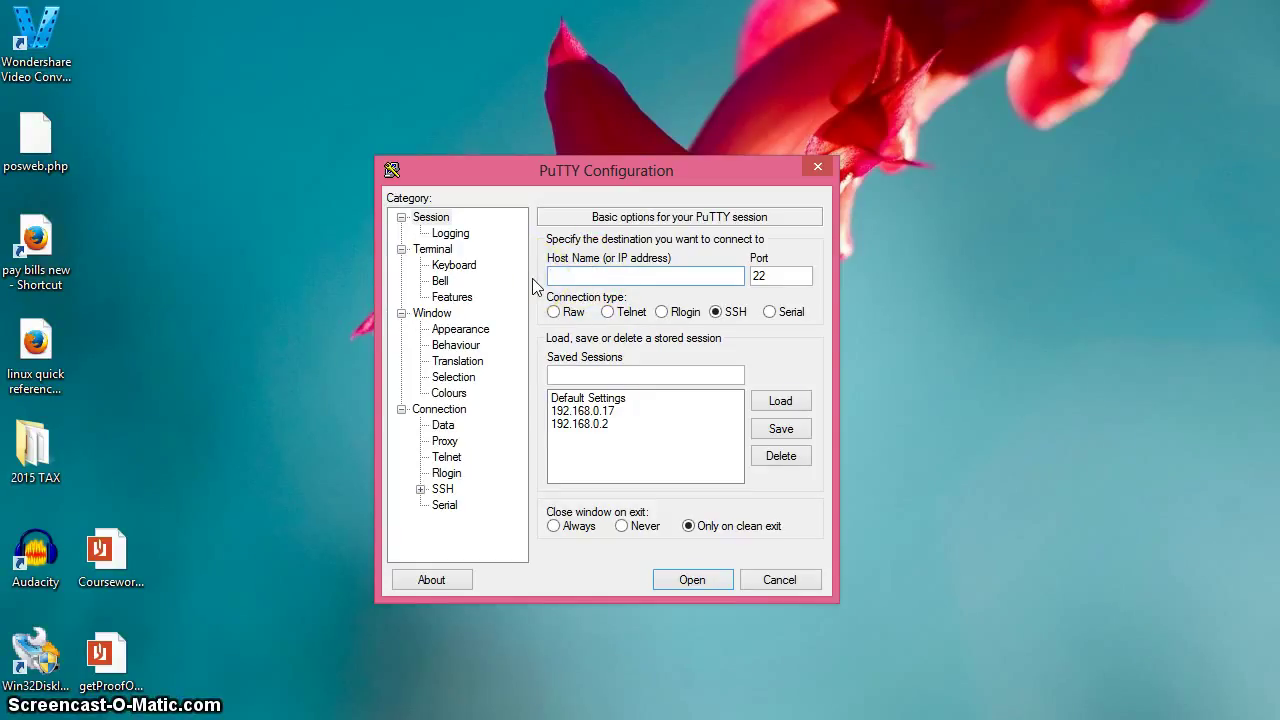
{"action": "left_click", "coordinate": [644, 276]}
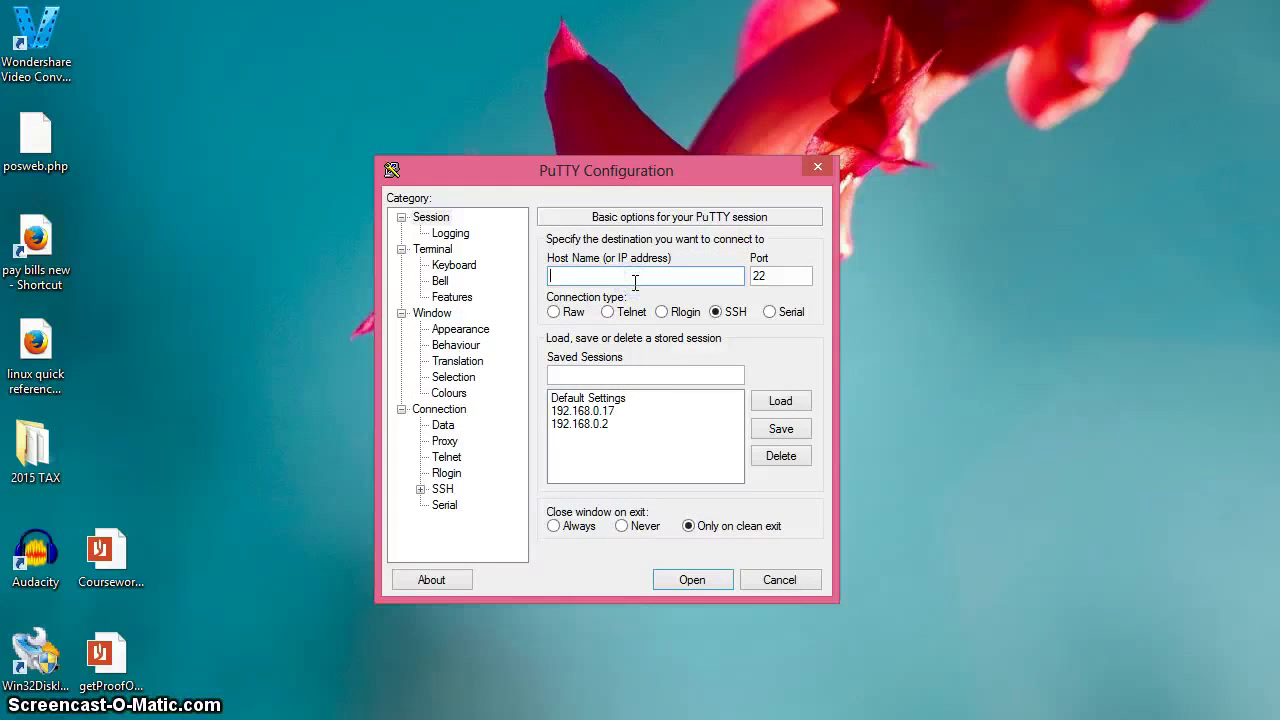
{"action": "type", "text": "192.168.0.17"}
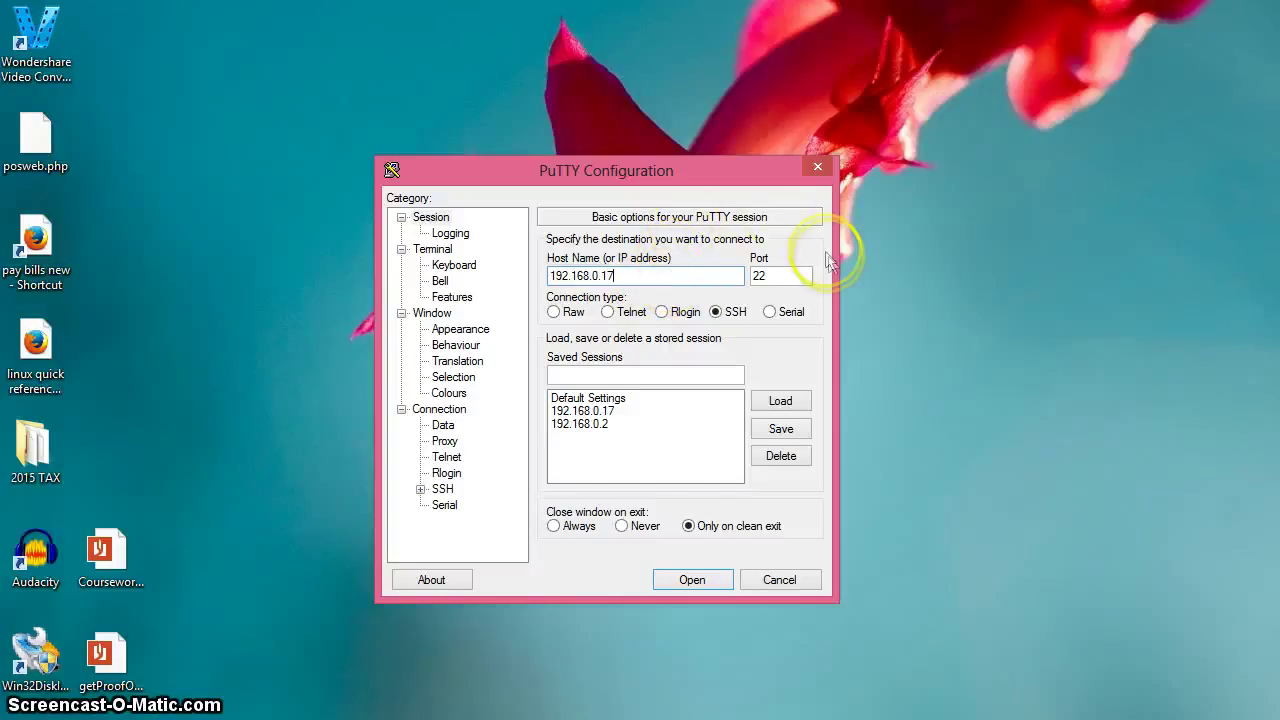
{"action": "mouse_move", "coordinate": [704, 298]}
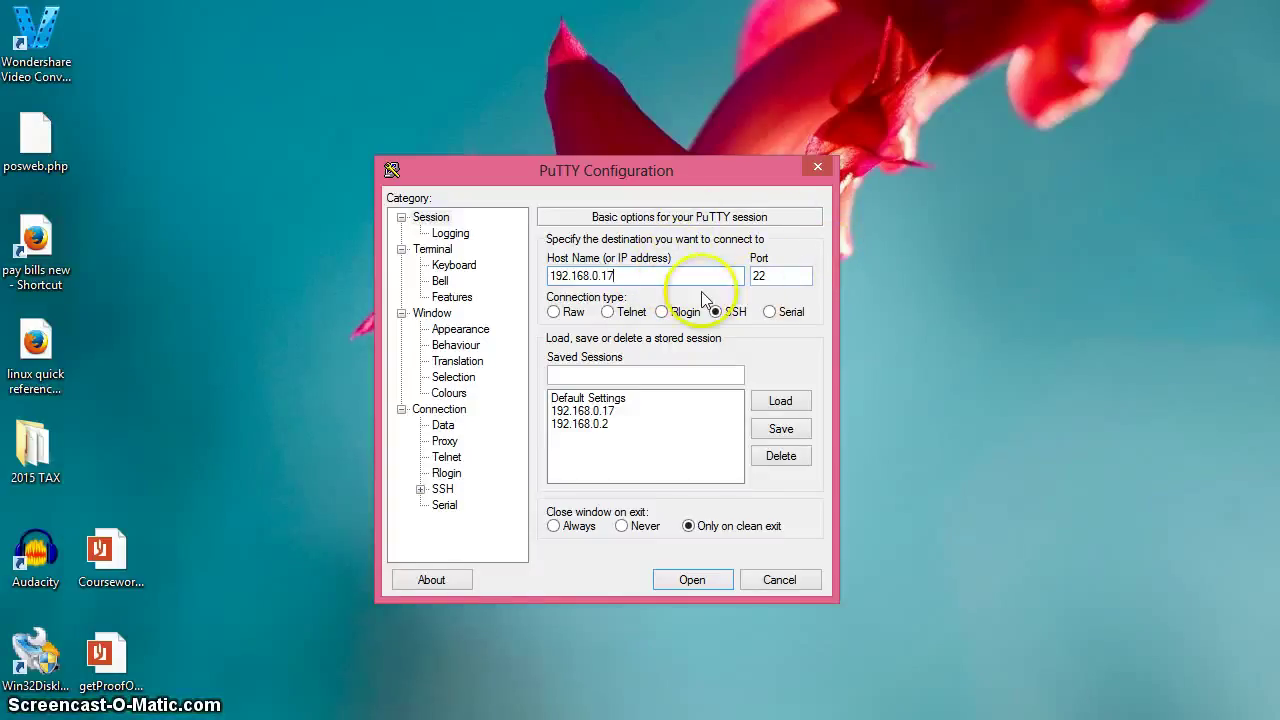
{"action": "left_click", "coordinate": [776, 276]}
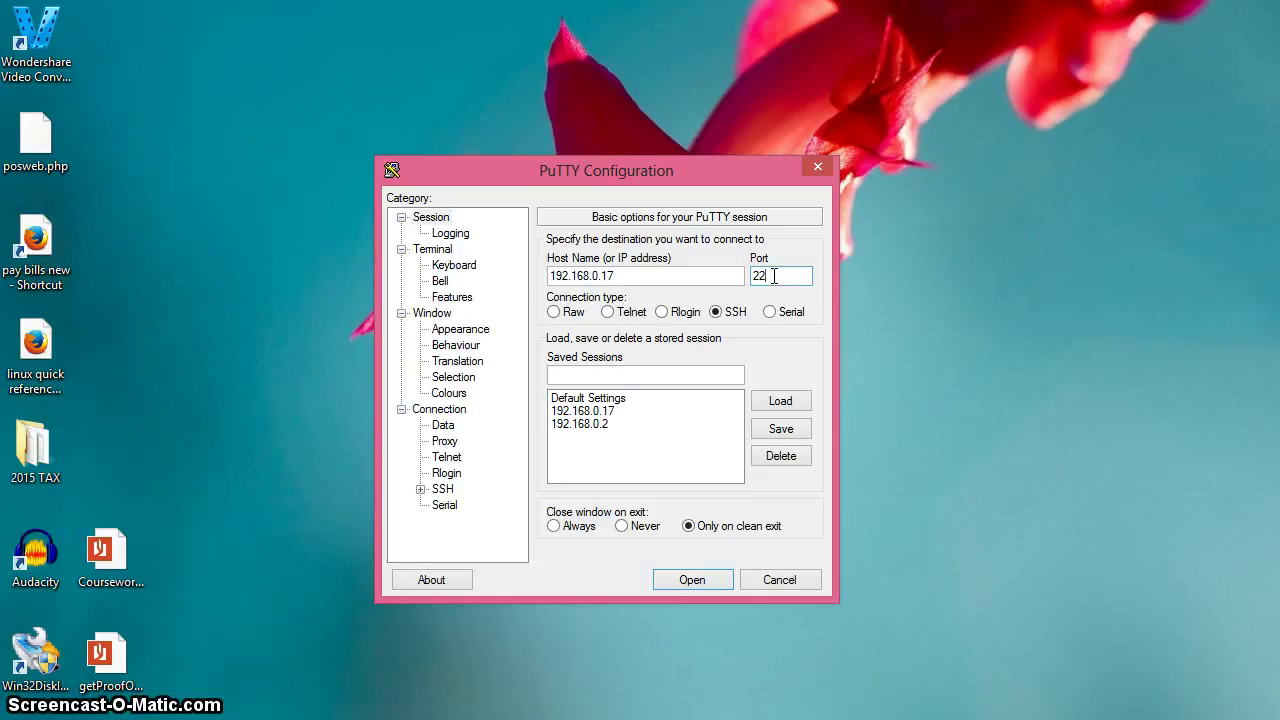
{"action": "mouse_move", "coordinate": [752, 294]}
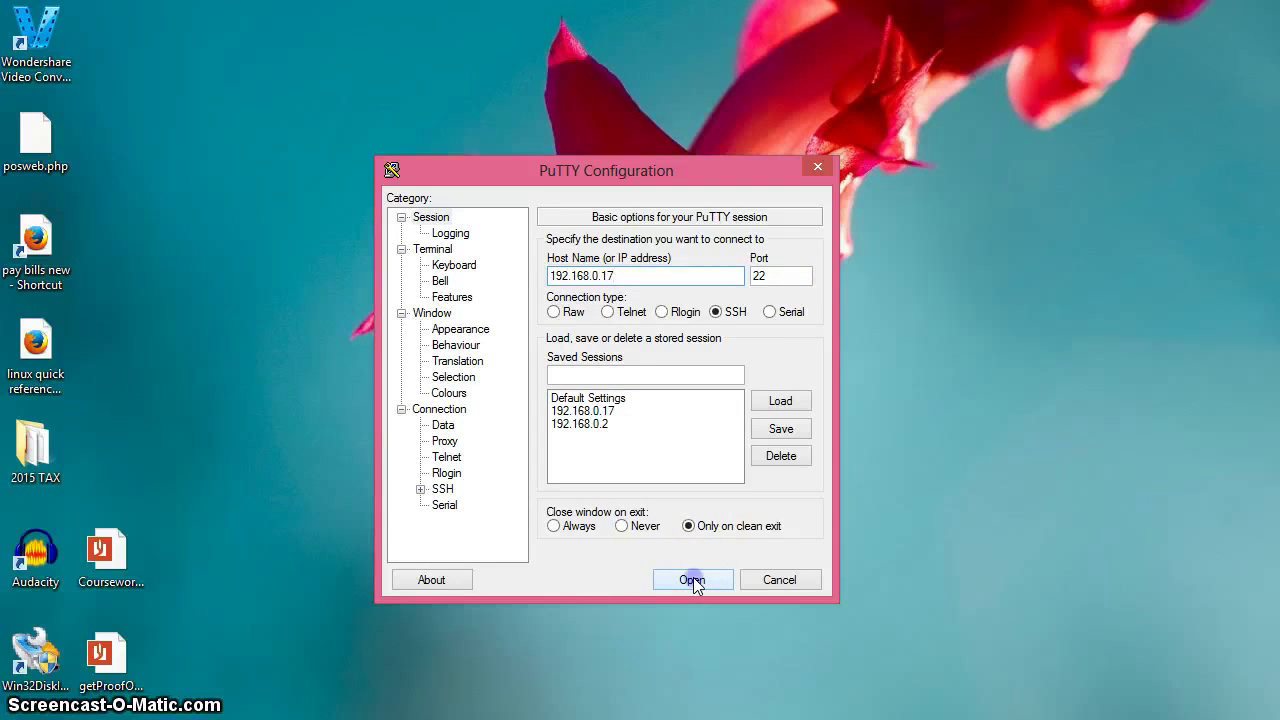
{"action": "left_click", "coordinate": [692, 580]}
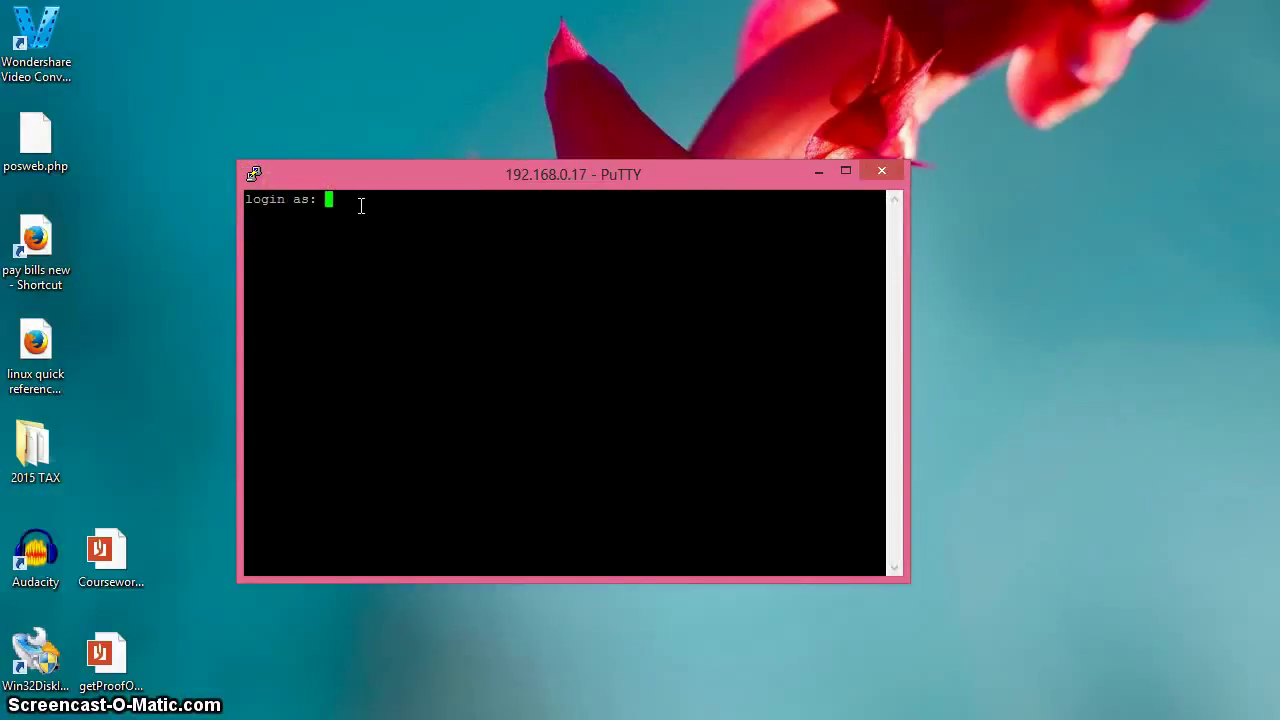
Log in as rsmith at the login prompt to reach the Debian shell
{"action": "type", "text": "r"}
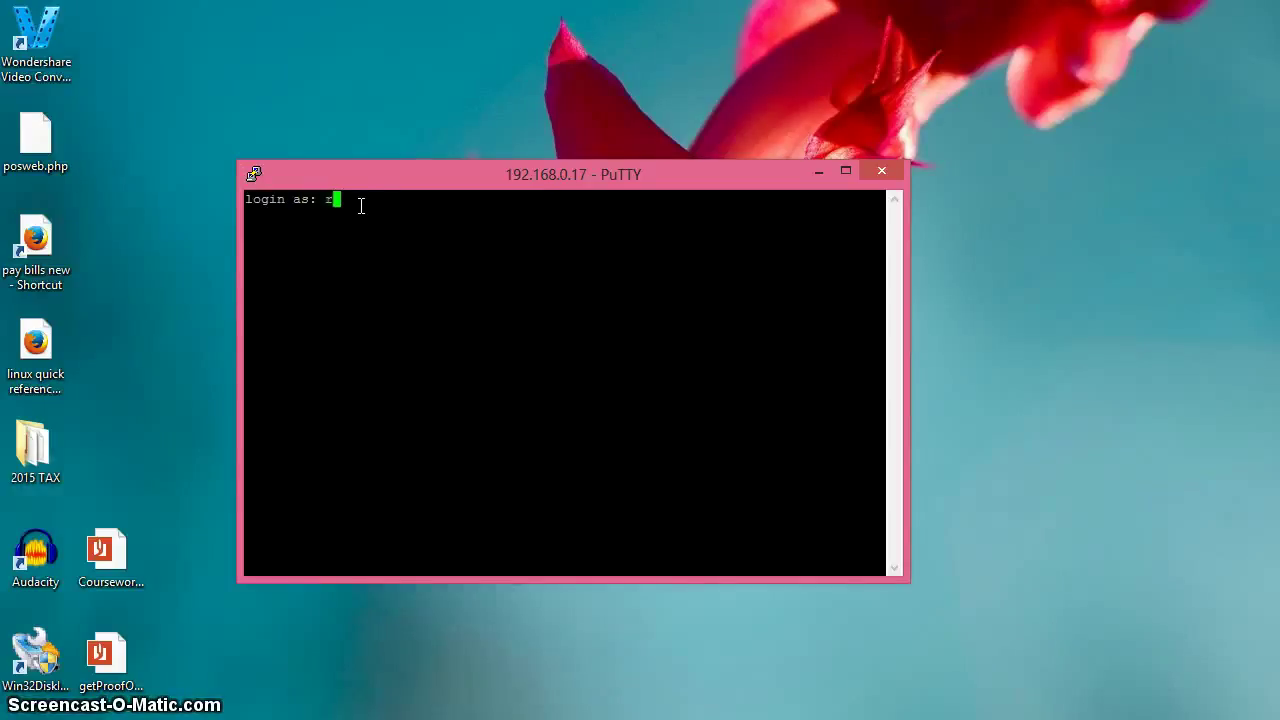
{"action": "type", "text": "smith"}
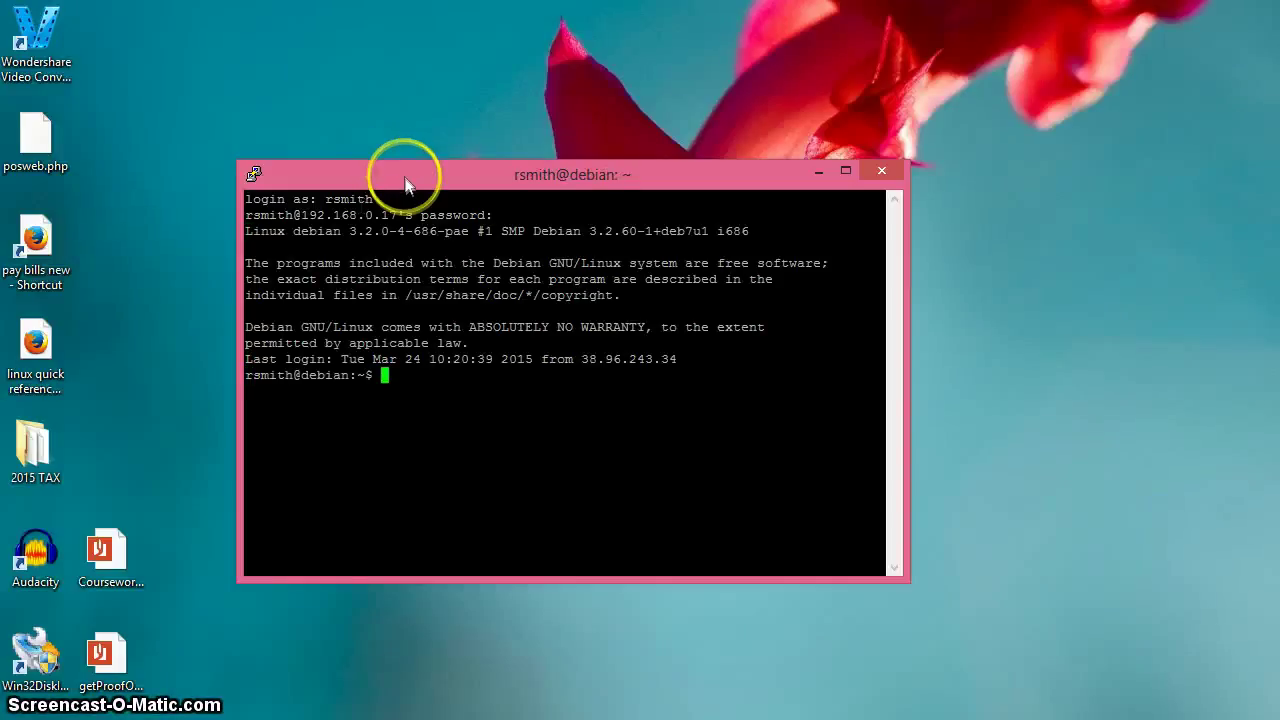
{"action": "mouse_move", "coordinate": [432, 200]}
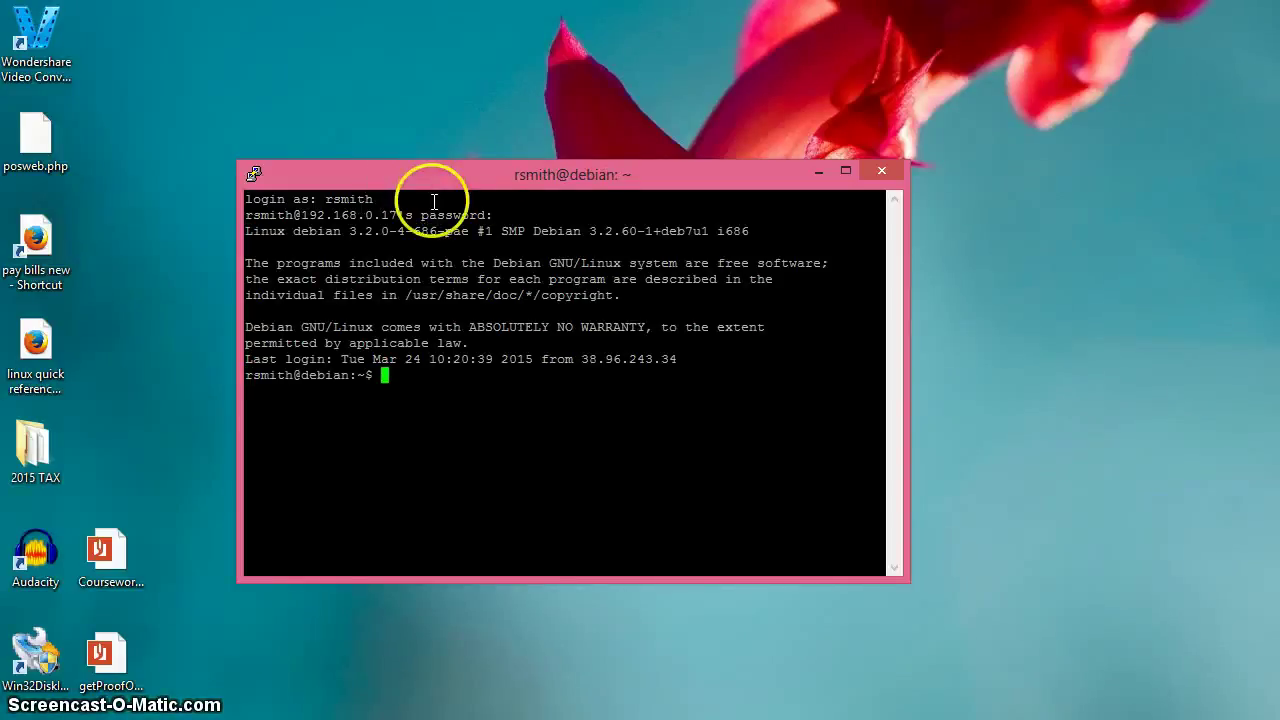
{"action": "mouse_move", "coordinate": [520, 240]}
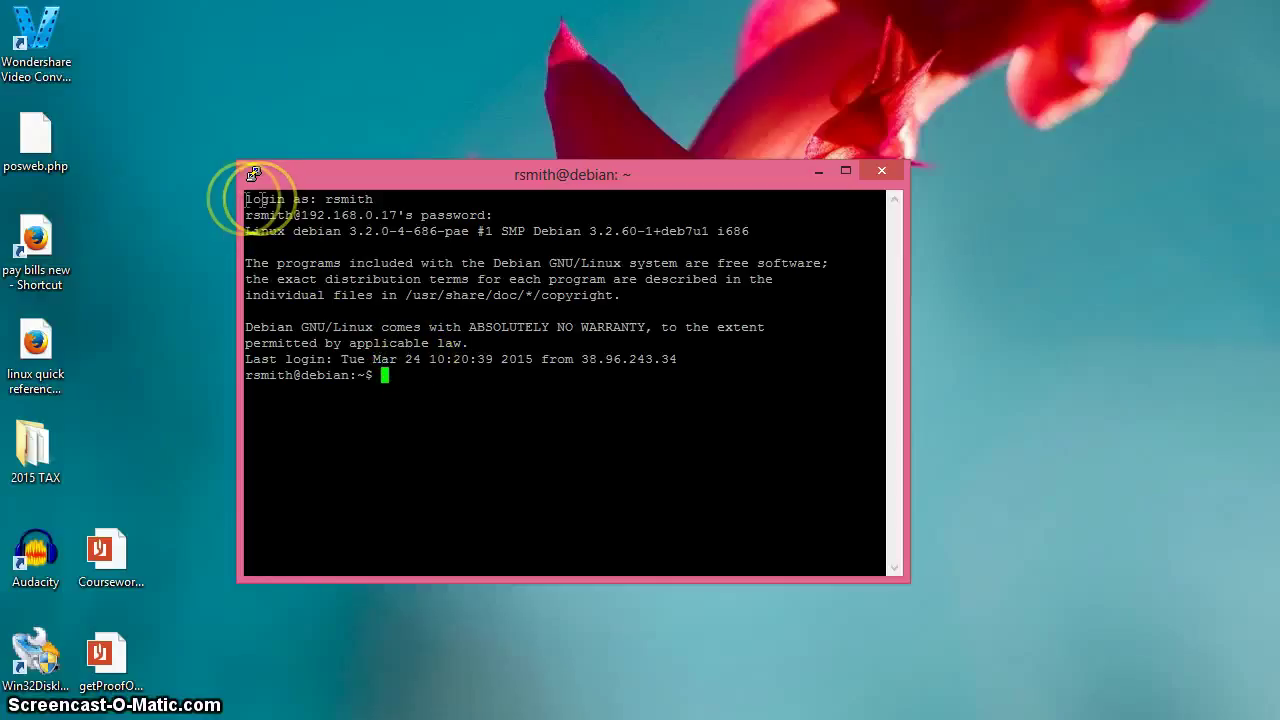
{"action": "mouse_move", "coordinate": [532, 418]}
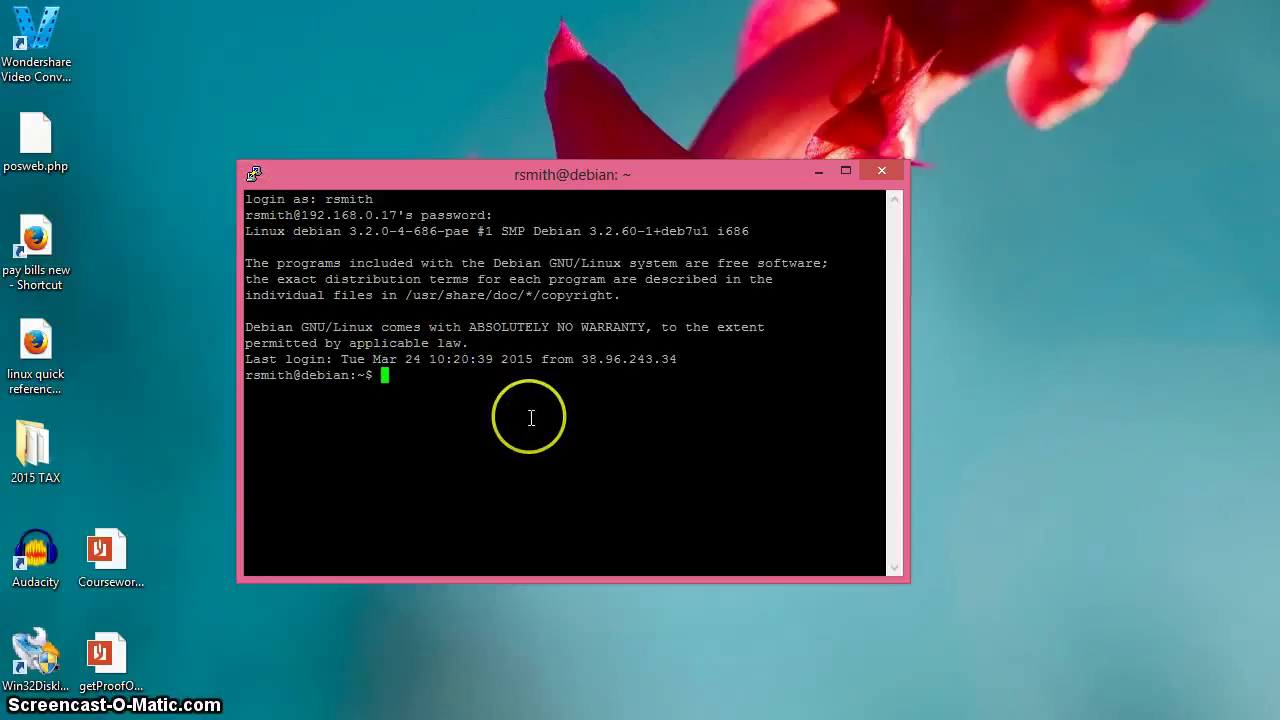
{"action": "mouse_move", "coordinate": [540, 428]}
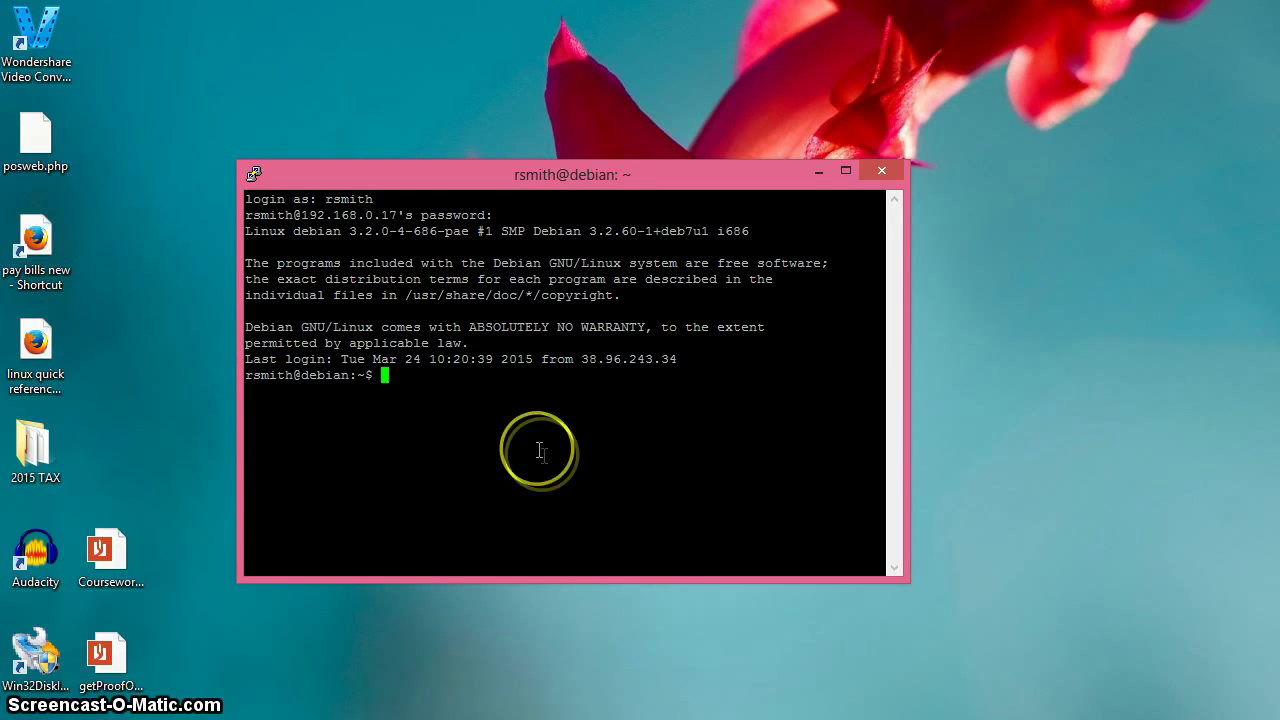
{"action": "mouse_move", "coordinate": [620, 372]}
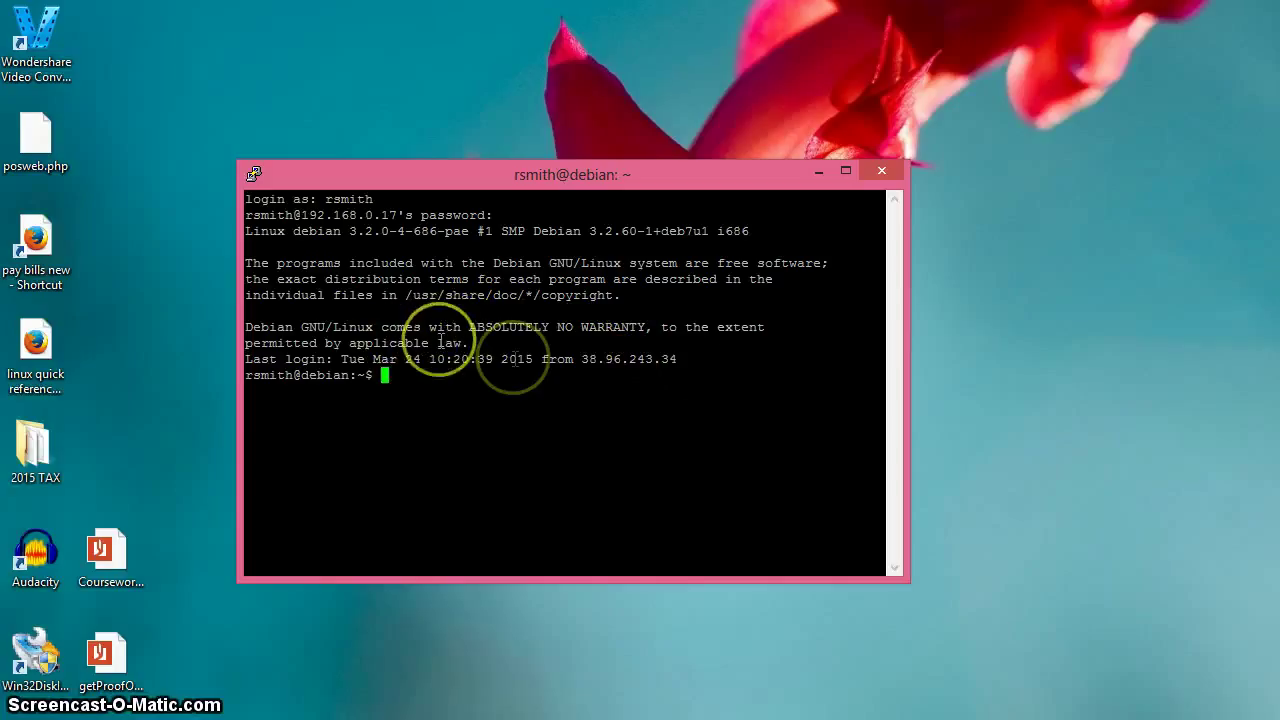
{"action": "mouse_move", "coordinate": [250, 376]}
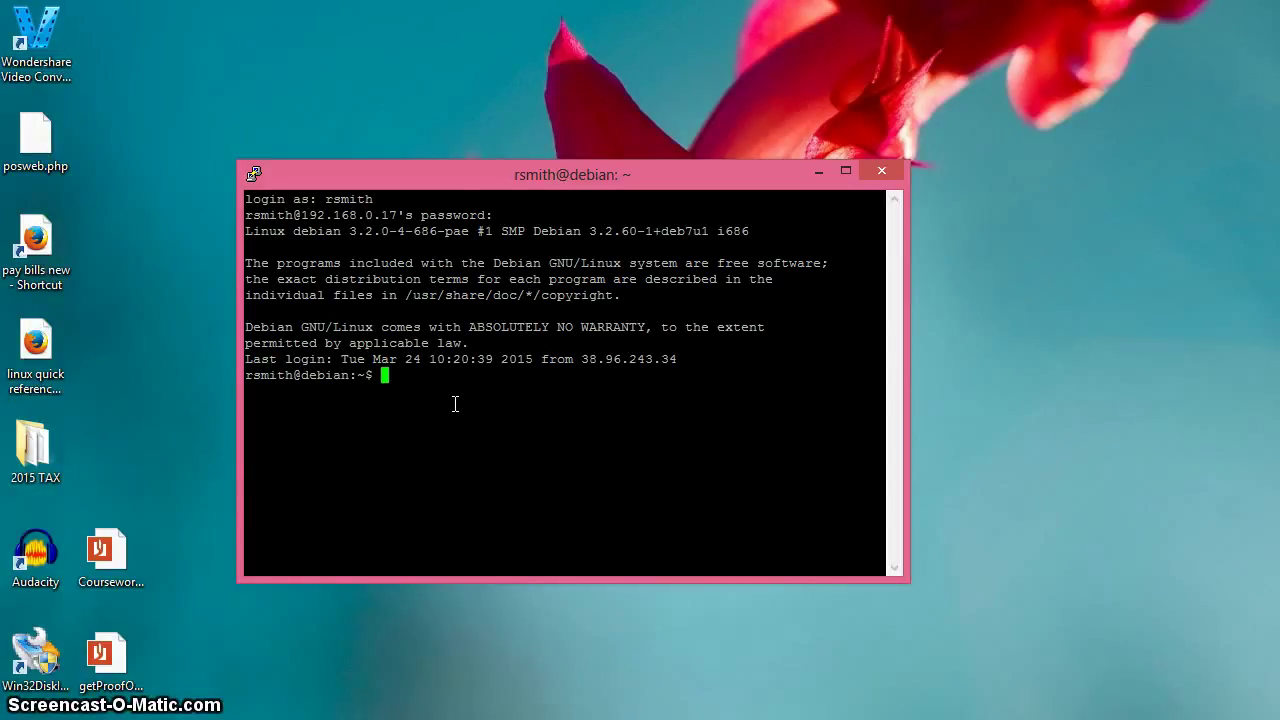
Run ls to list the home directory's files, including newfile.txt, php_pos.php and poker.sh
{"action": "type", "text": "ls"}
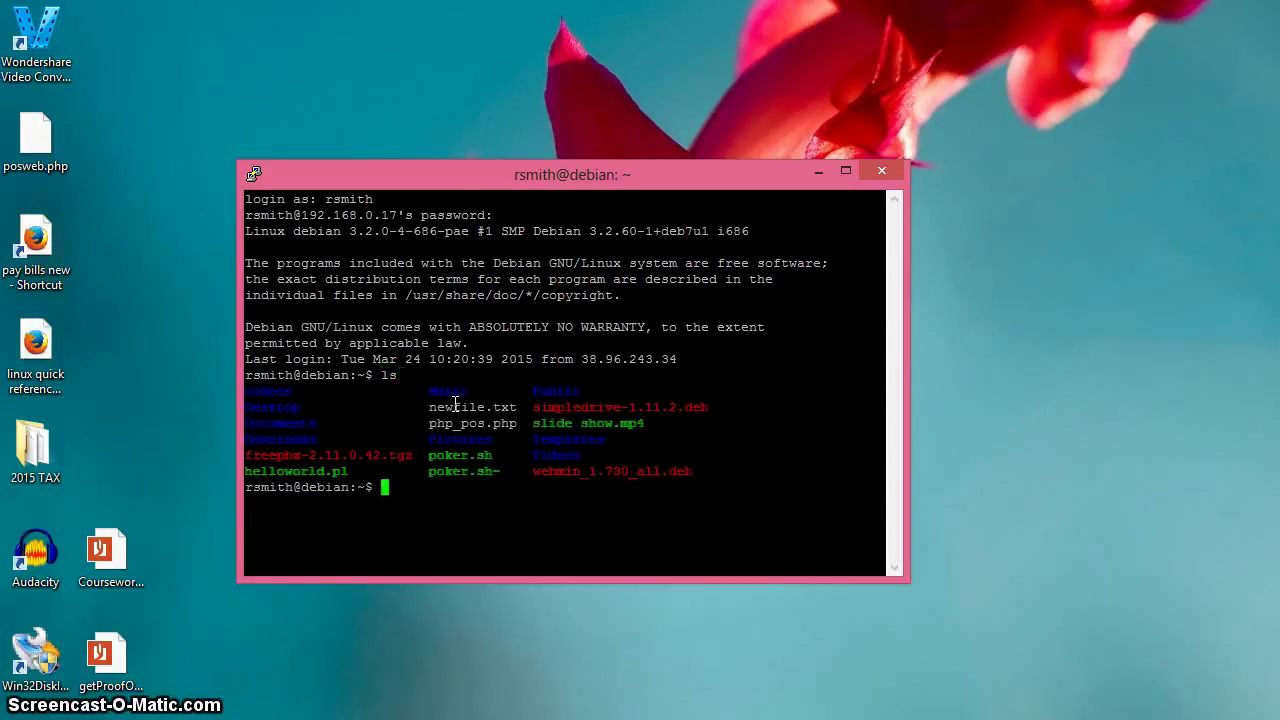